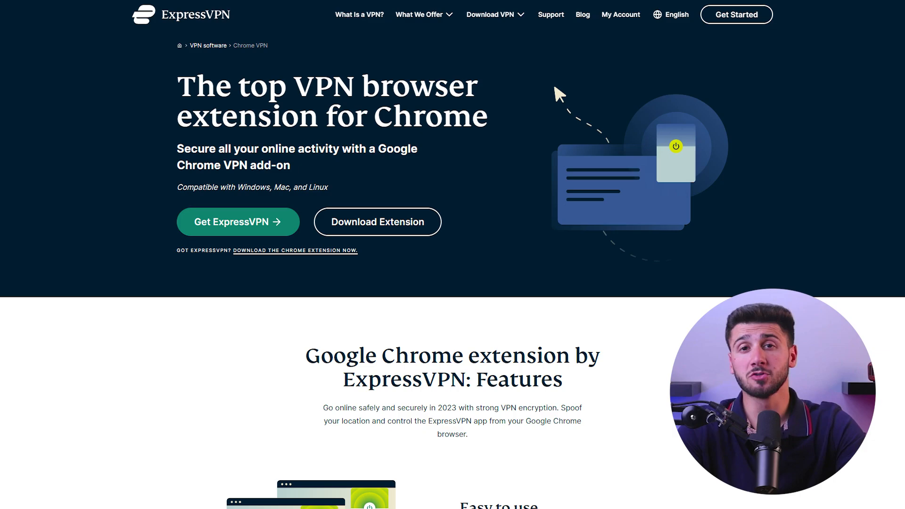
# Scroll down through the ExpressVPN Chrome extension page.
pyautogui.scroll(-3)
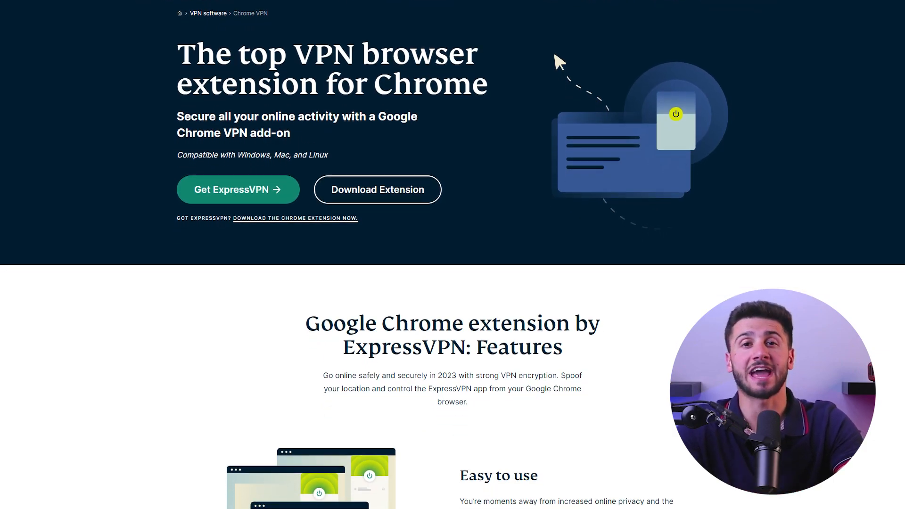
pyautogui.scroll(-3)
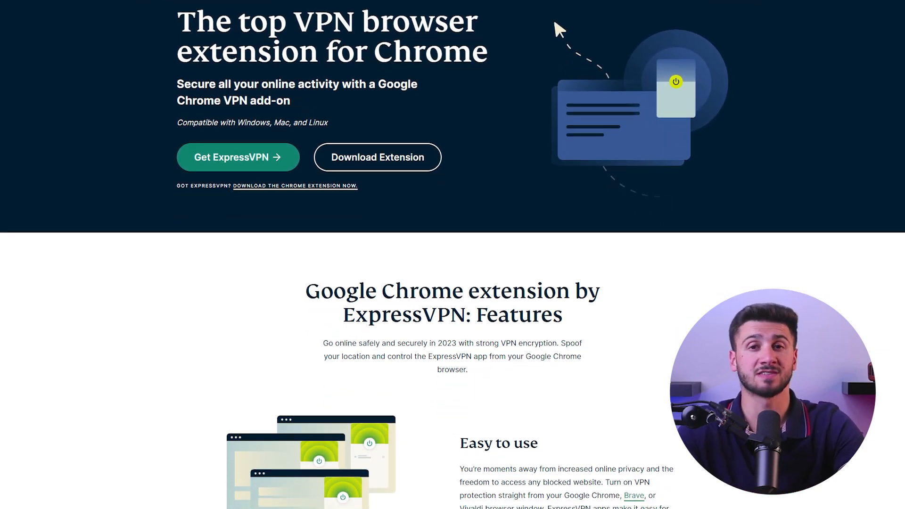
pyautogui.scroll(-3)
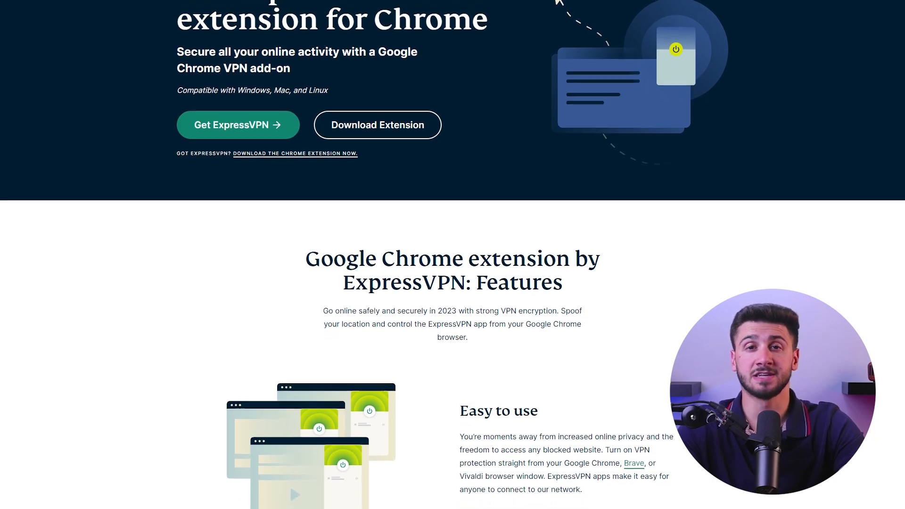
pyautogui.scroll(-3)
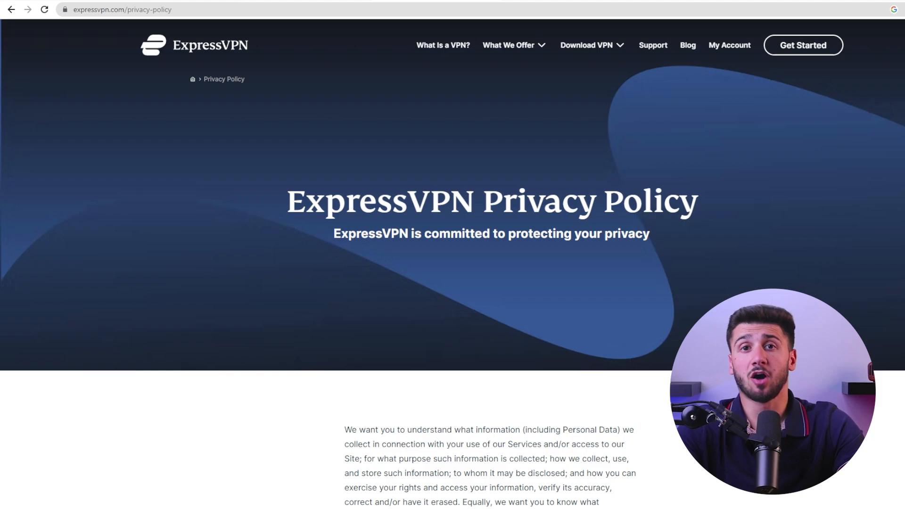
# Scroll through ExpressVPN's privacy policy page at expressvpn.com/privacy-policy.
pyautogui.scroll(-3)
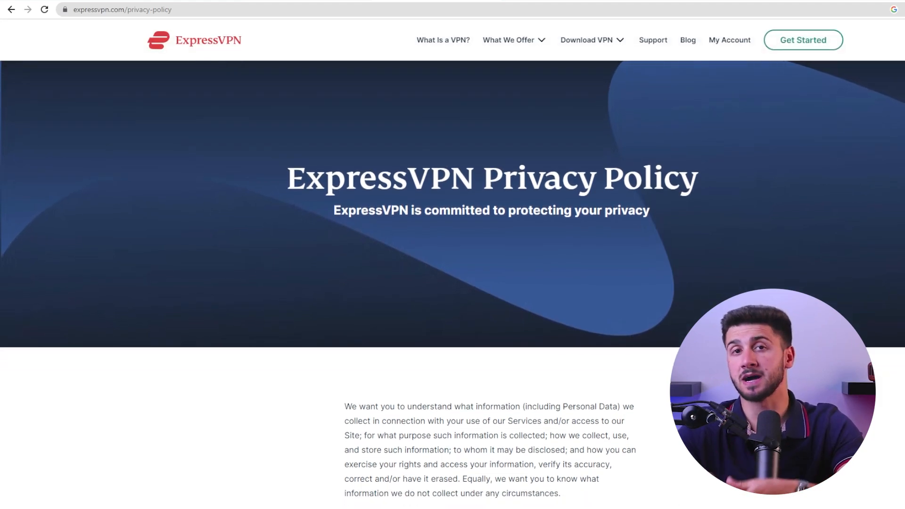
pyautogui.scroll(-3)
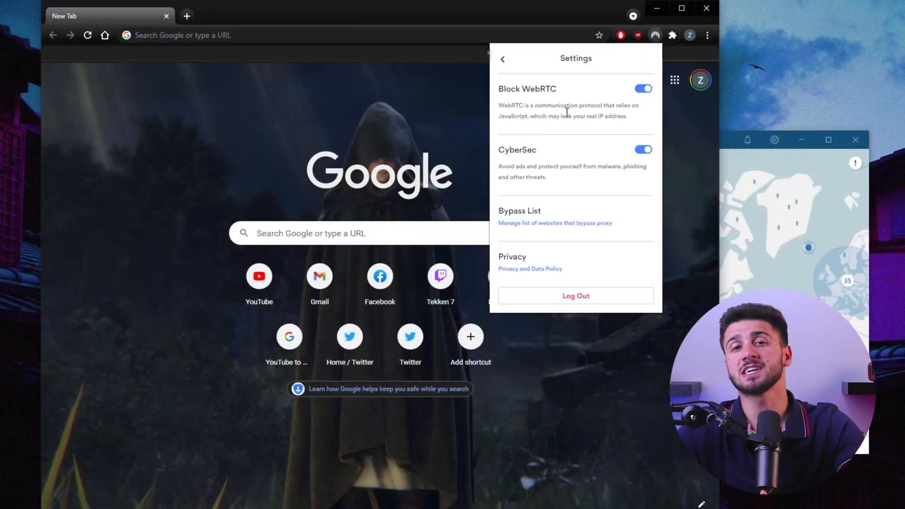
pyautogui.moveTo(575, 103)
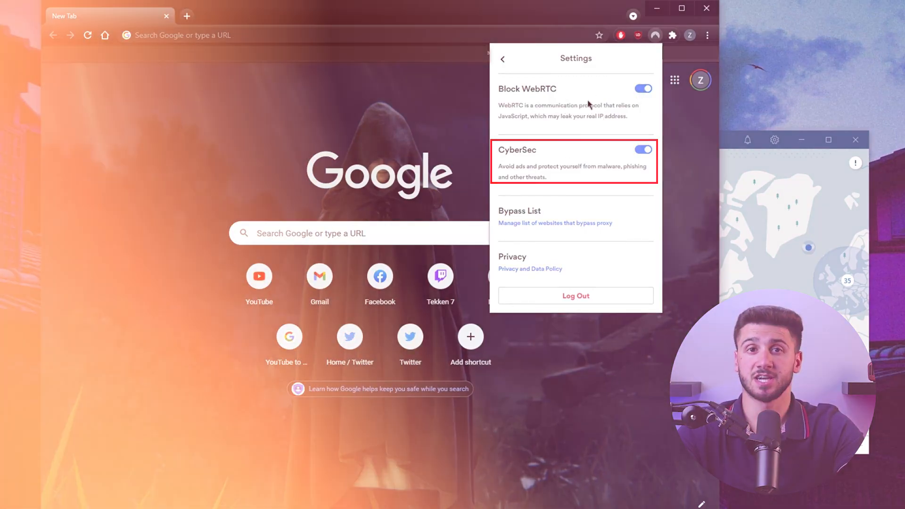
pyautogui.click(529, 269)
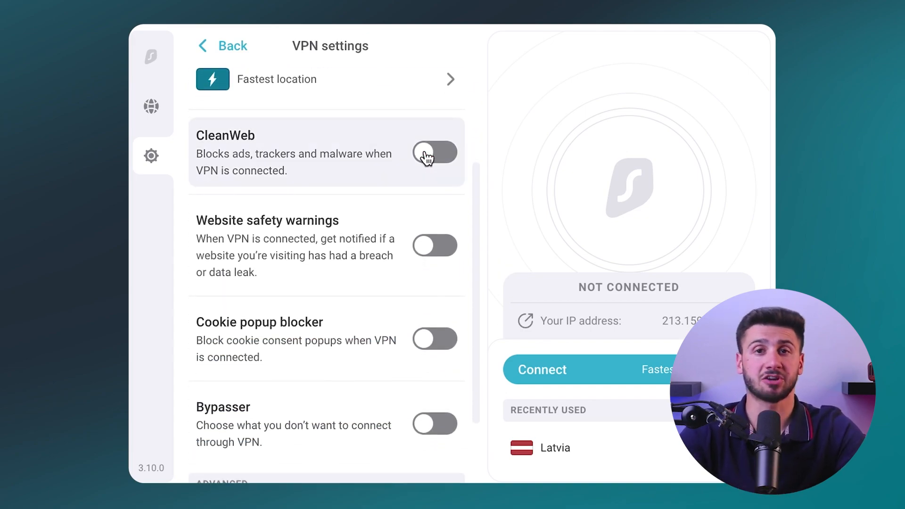
pyautogui.click(434, 153)
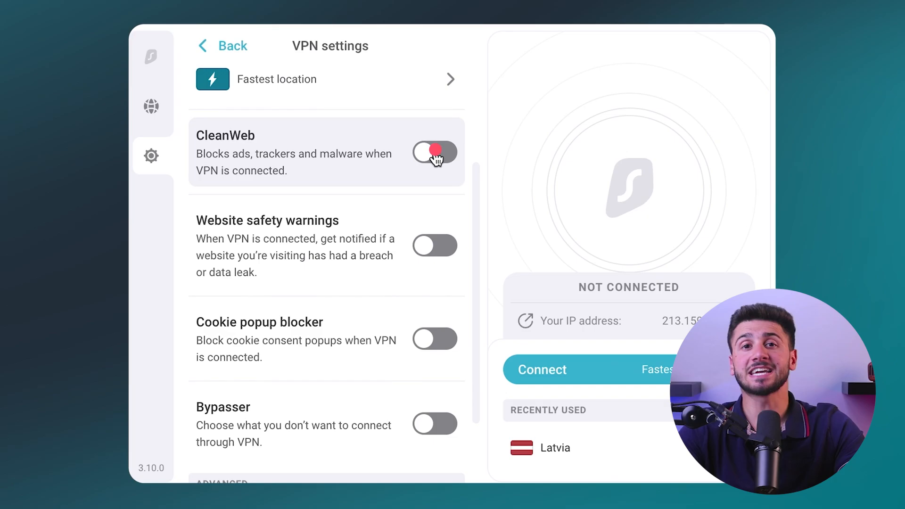
pyautogui.click(434, 153)
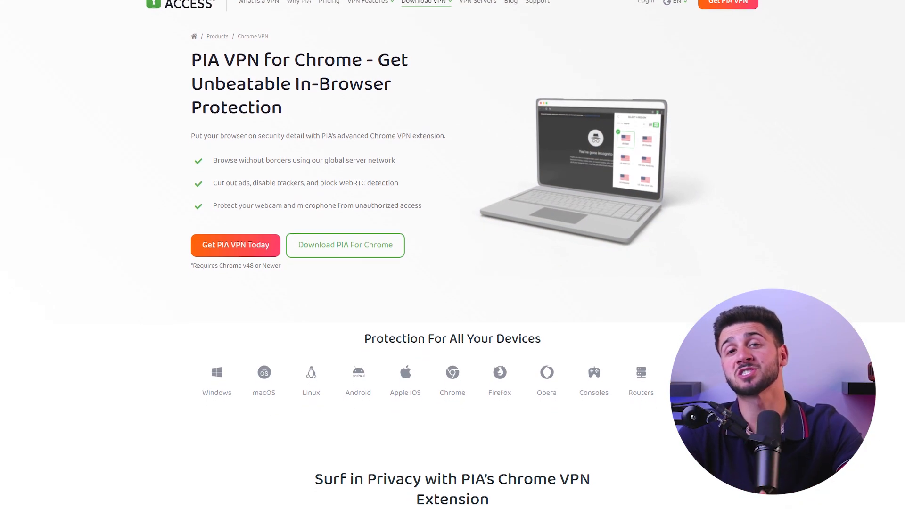
pyautogui.scroll(-3)
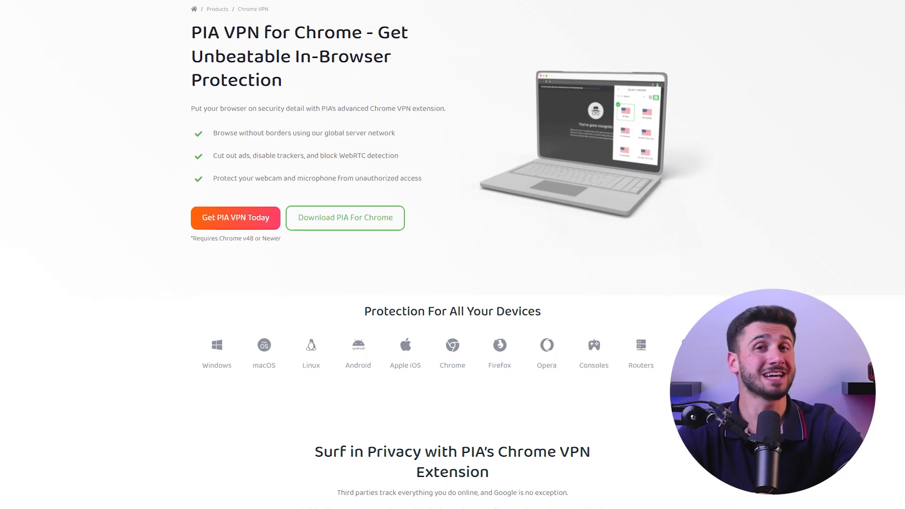
pyautogui.scroll(-3)
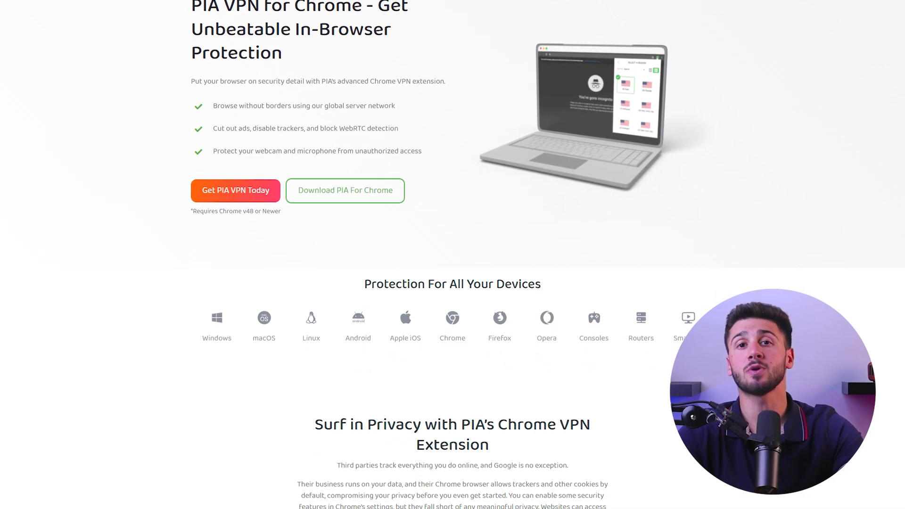
pyautogui.scroll(-3)
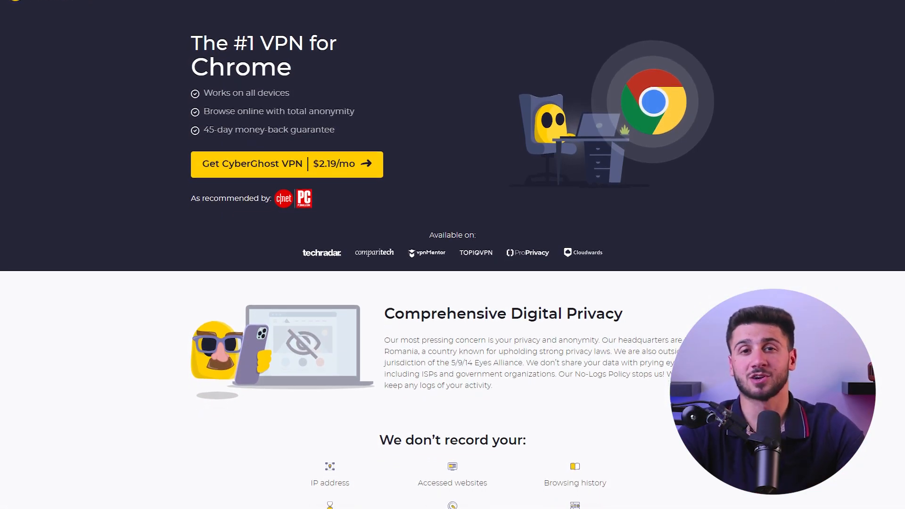
pyautogui.scroll(-3)
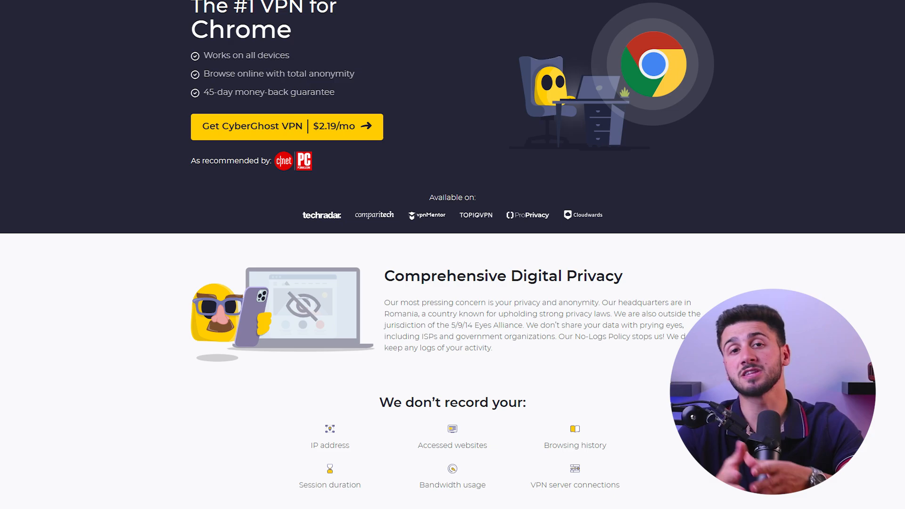
pyautogui.scroll(-3)
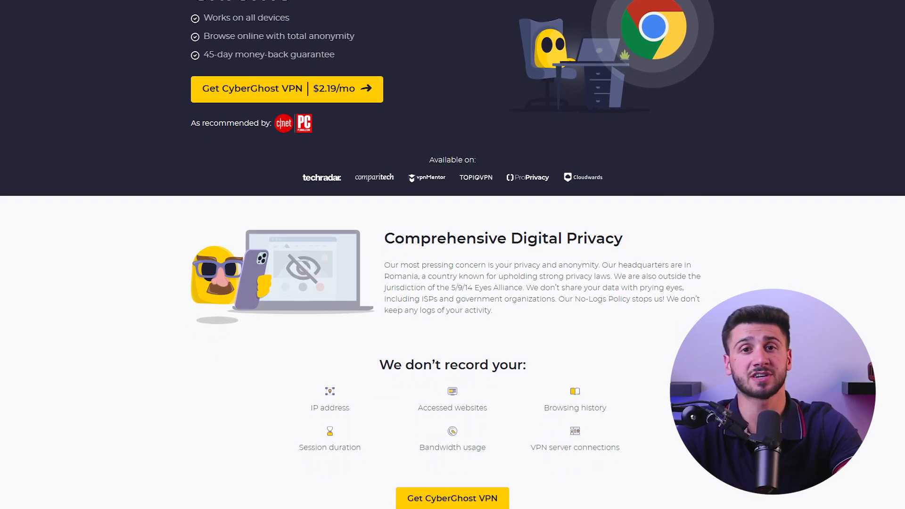
pyautogui.scroll(-3)
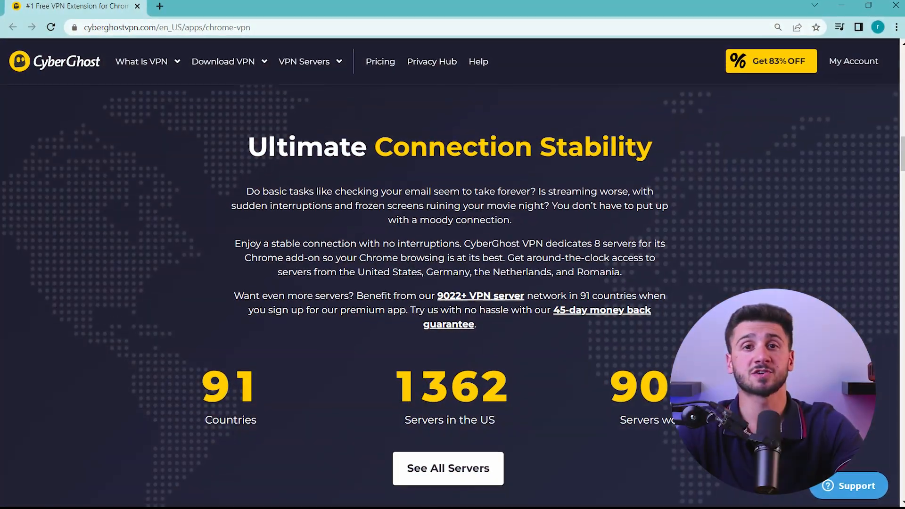
pyautogui.scroll(-3)
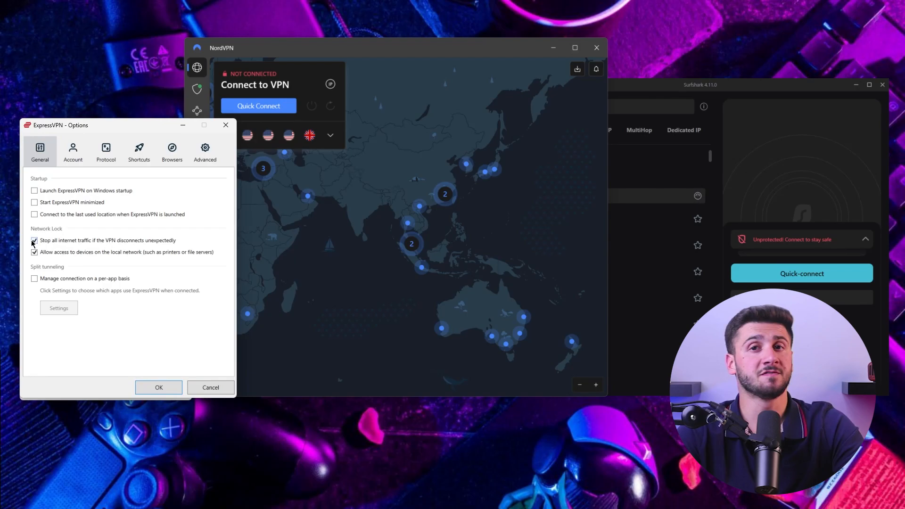
# Check Network Lock in ExpressVPN's General options and close the Options window.
pyautogui.click(34, 241)
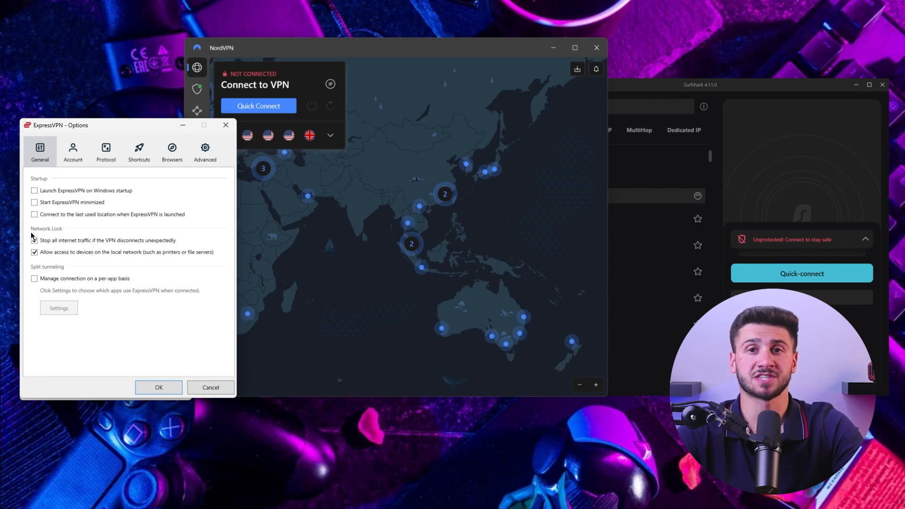
pyautogui.click(34, 241)
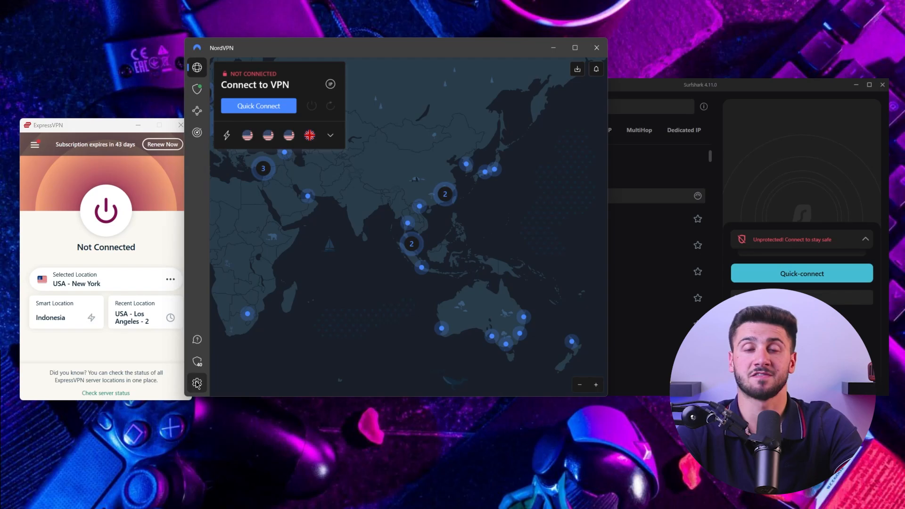
# Show NordVPN's Kill Switch settings and toggle the Internet Kill Switch.
pyautogui.click(197, 383)
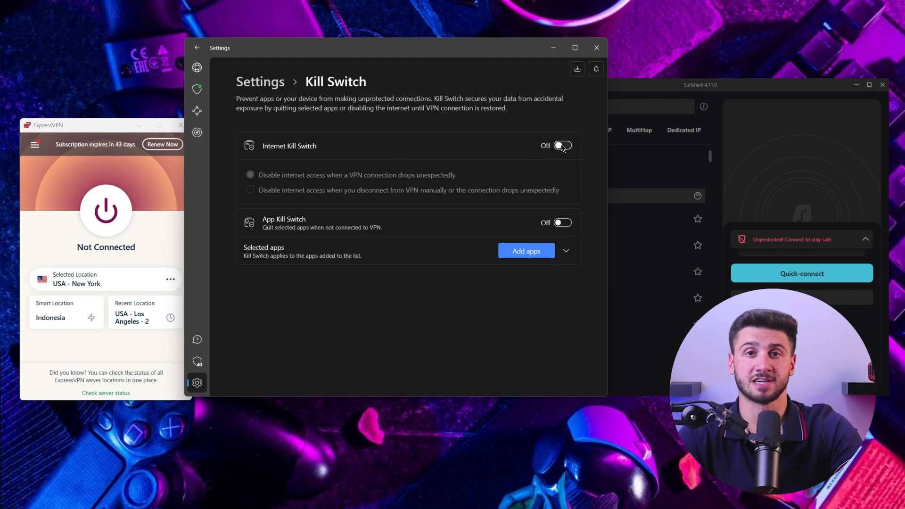
pyautogui.click(559, 145)
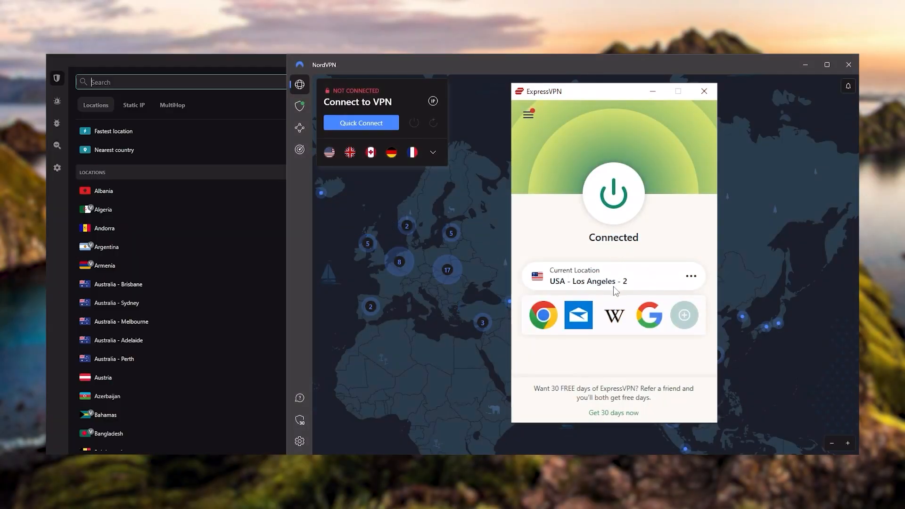
pyautogui.click(432, 153)
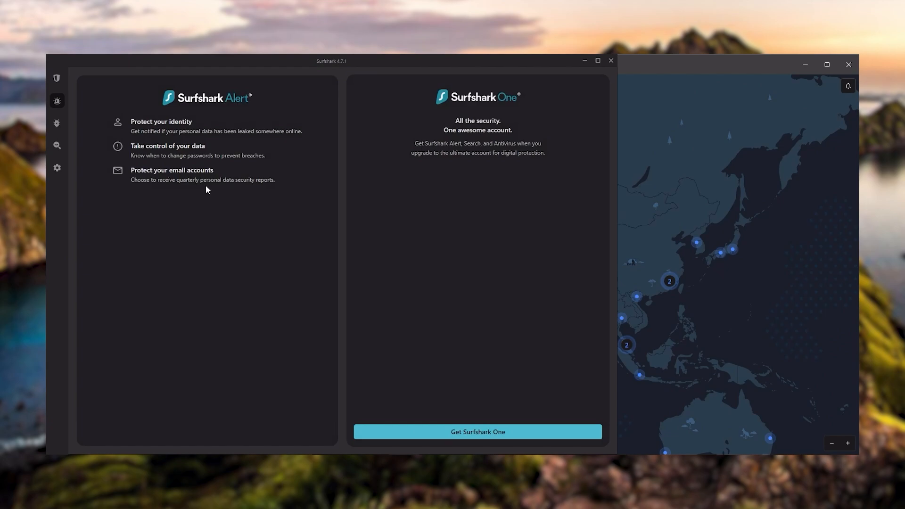
pyautogui.click(57, 78)
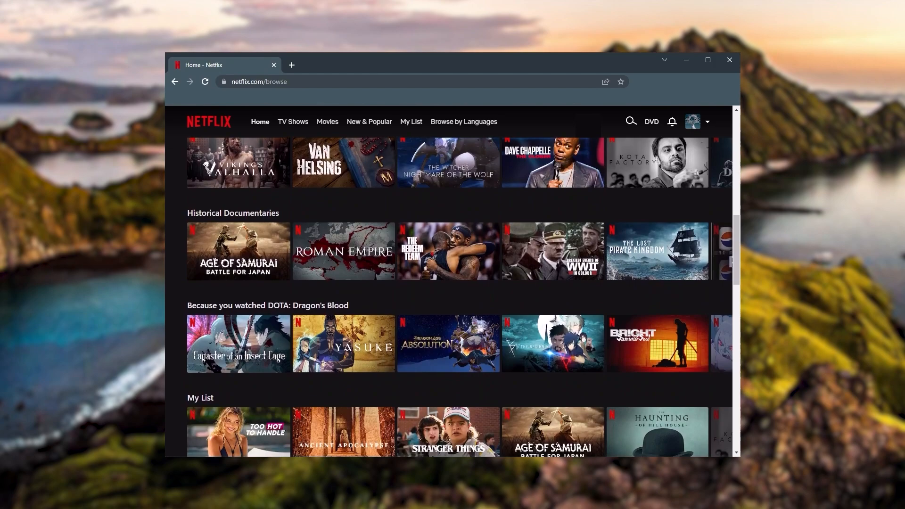
pyautogui.scroll(-3)
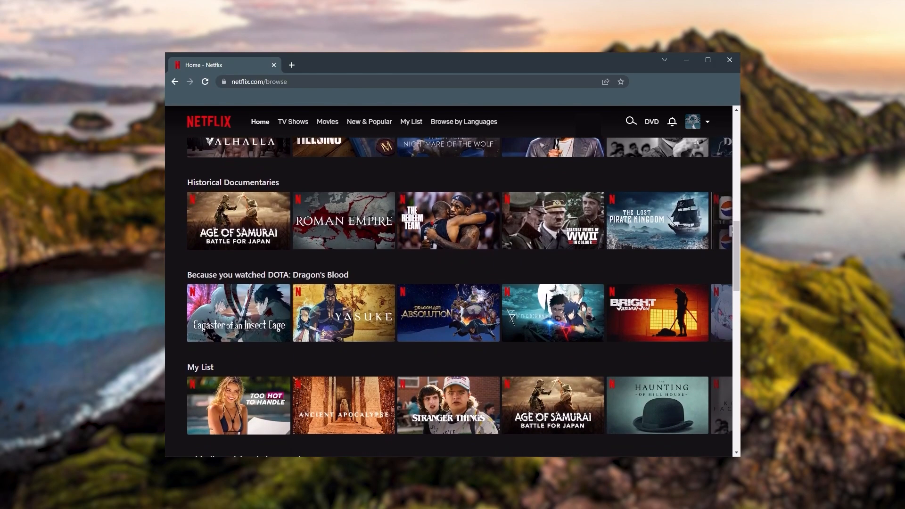
pyautogui.write('amazon.com/Amazon-Video')
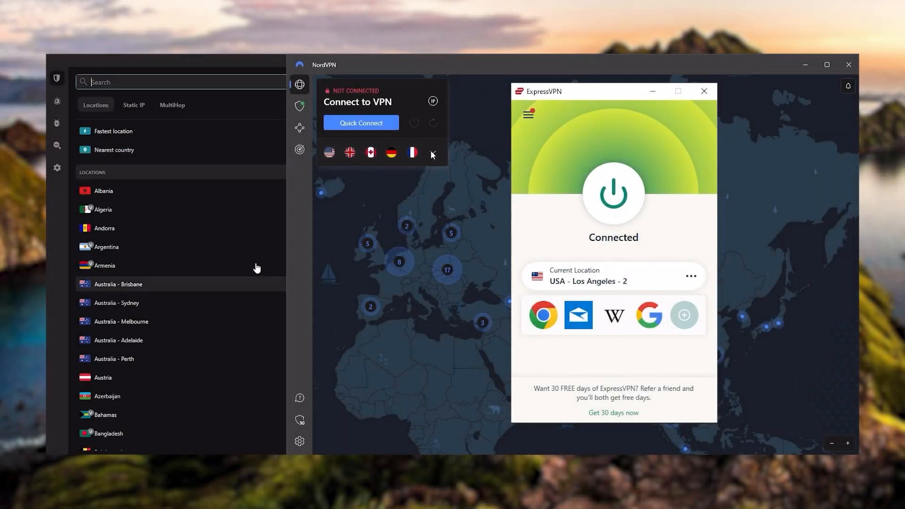
pyautogui.click(432, 154)
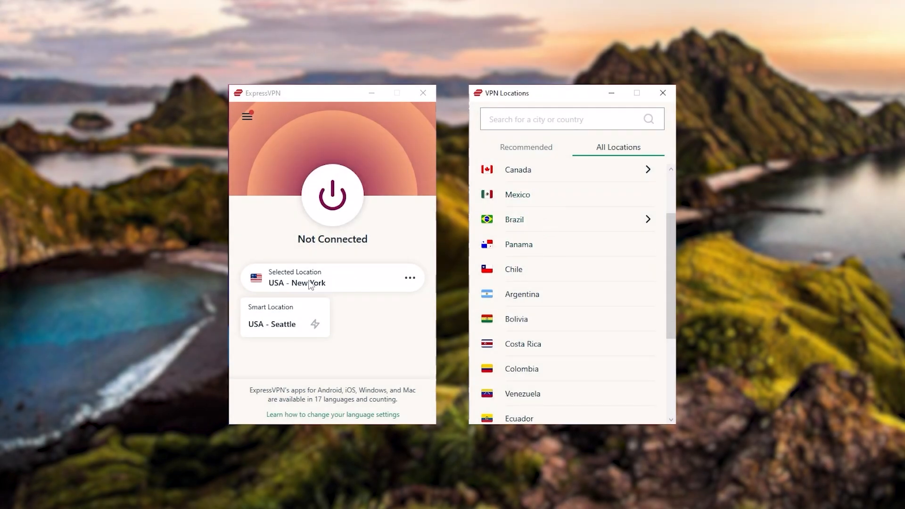
pyautogui.moveTo(363, 227)
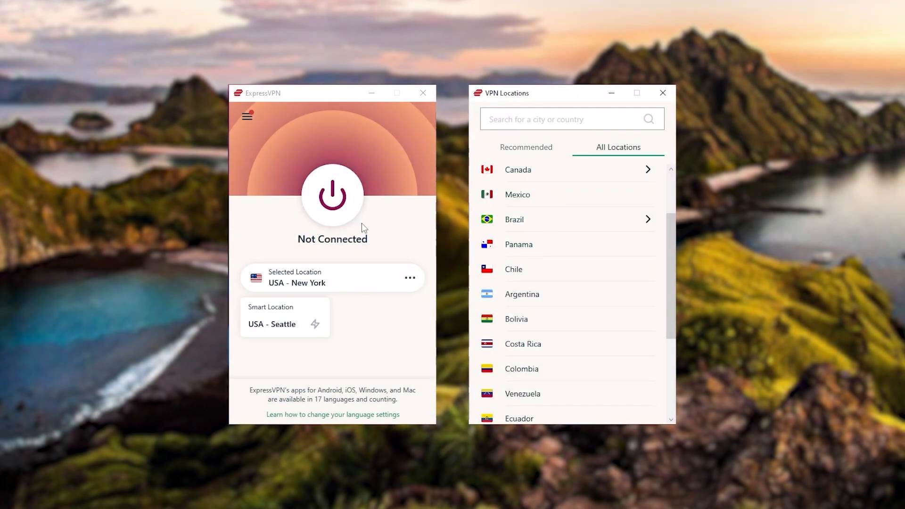
pyautogui.moveTo(621, 219)
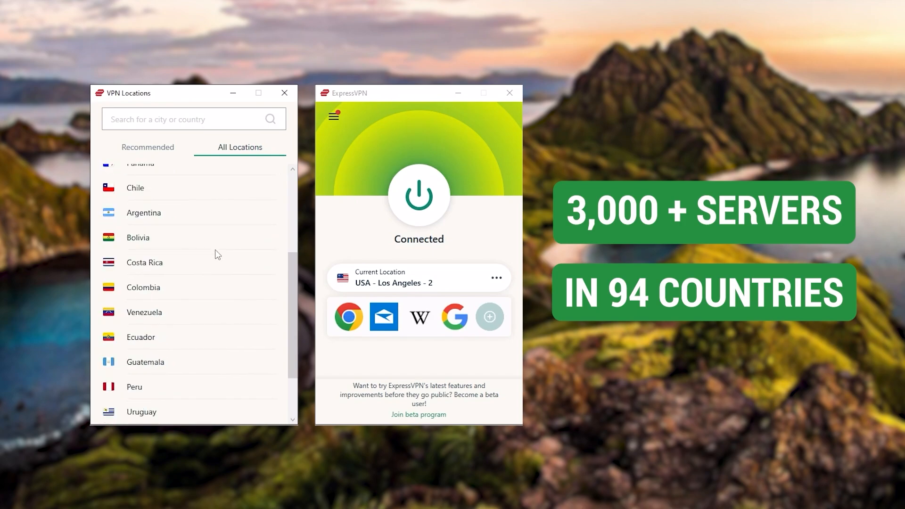
# Scroll ExpressVPN's VPN Locations to USA - Los Angeles - 2 and connect.
pyautogui.scroll(-3)
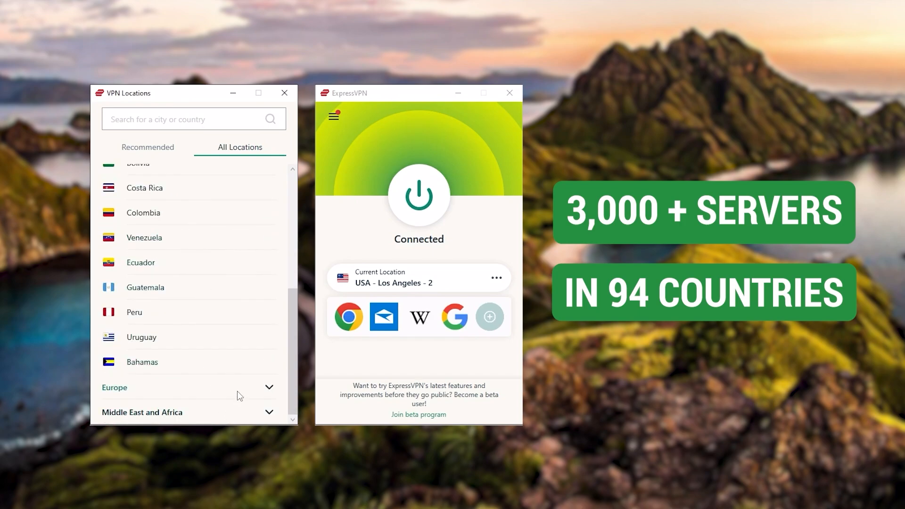
pyautogui.scroll(-3)
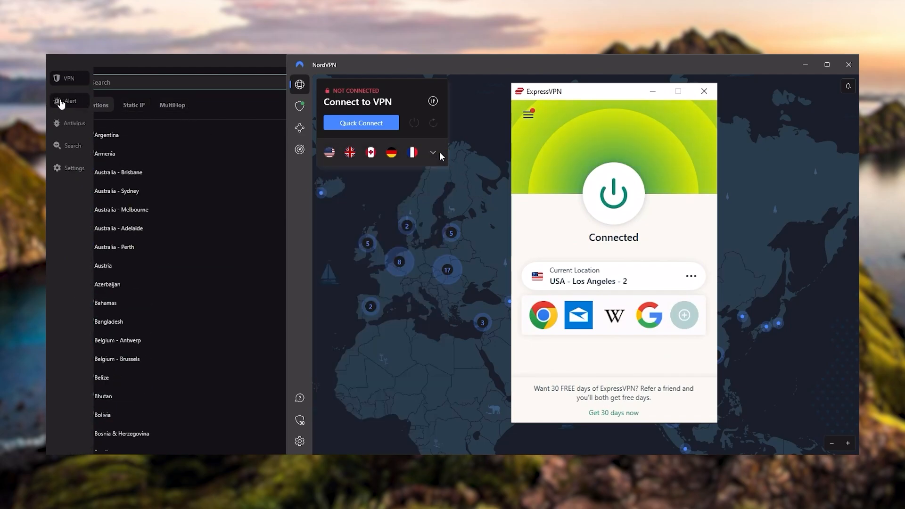
# Show Surfshark's Alert data-leak monitoring page from the sidebar.
pyautogui.click(68, 101)
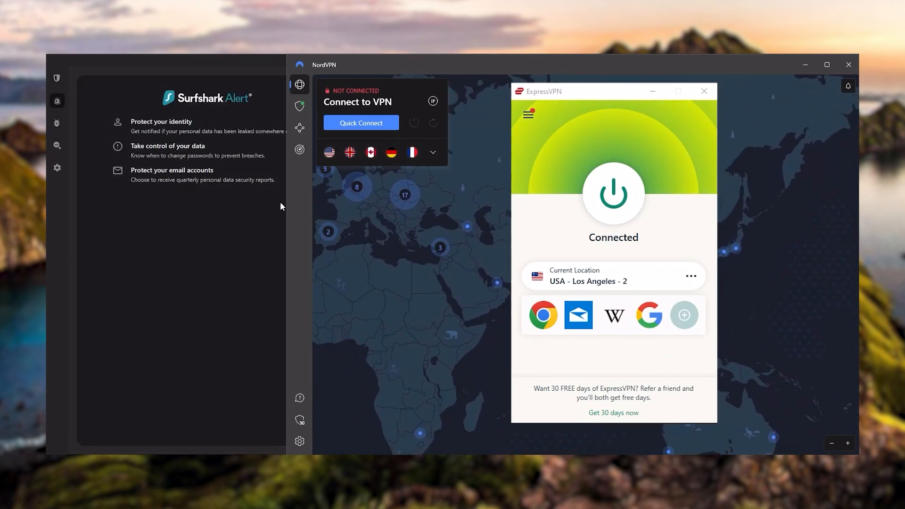
pyautogui.click(57, 79)
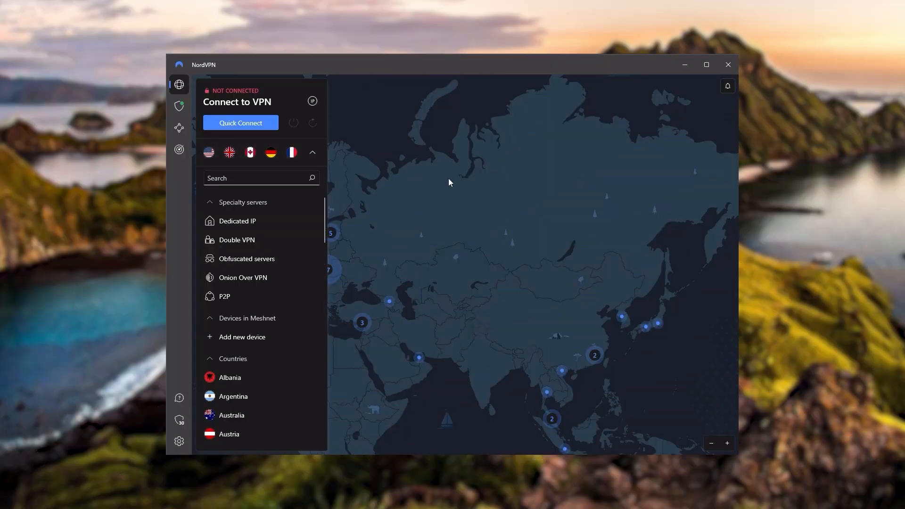
# Collapse NordVPN's server list and pan the map west to the North American clusters.
pyautogui.click(312, 153)
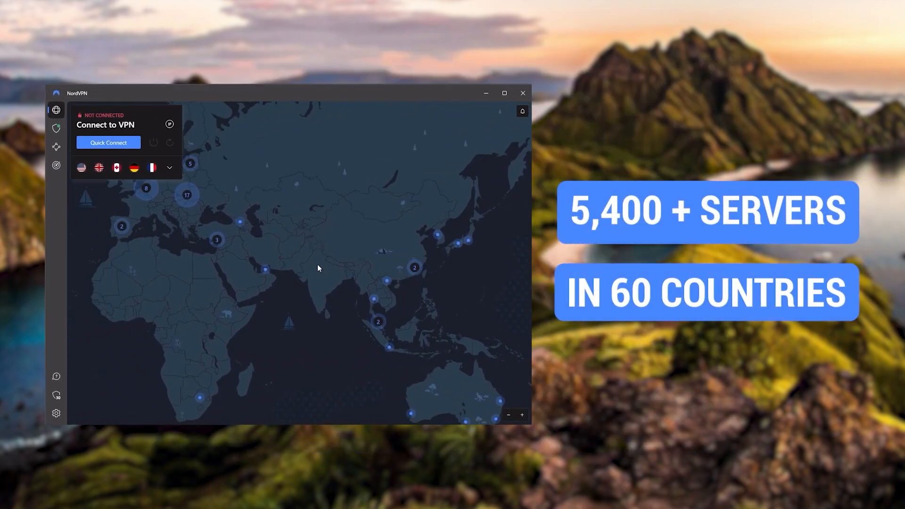
pyautogui.moveTo(317, 267); pyautogui.dragTo(373, 316)
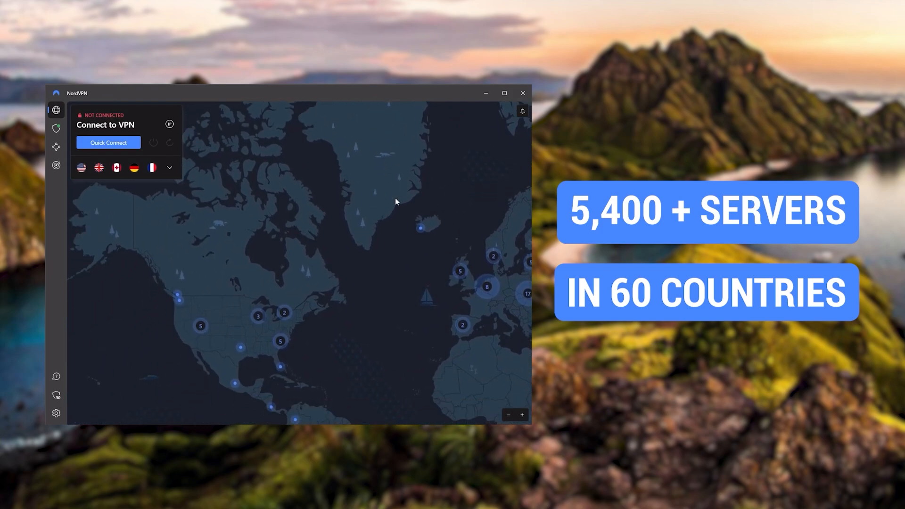
pyautogui.click(57, 128)
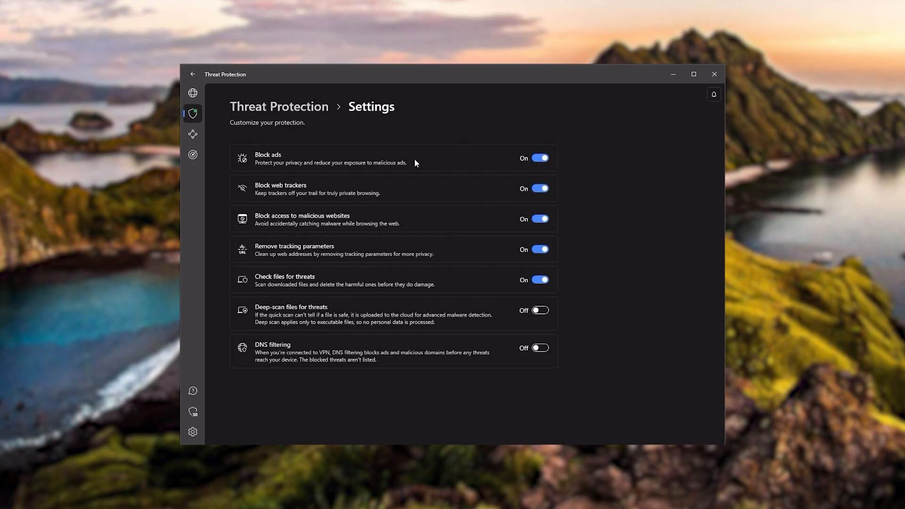
pyautogui.moveTo(327, 218)
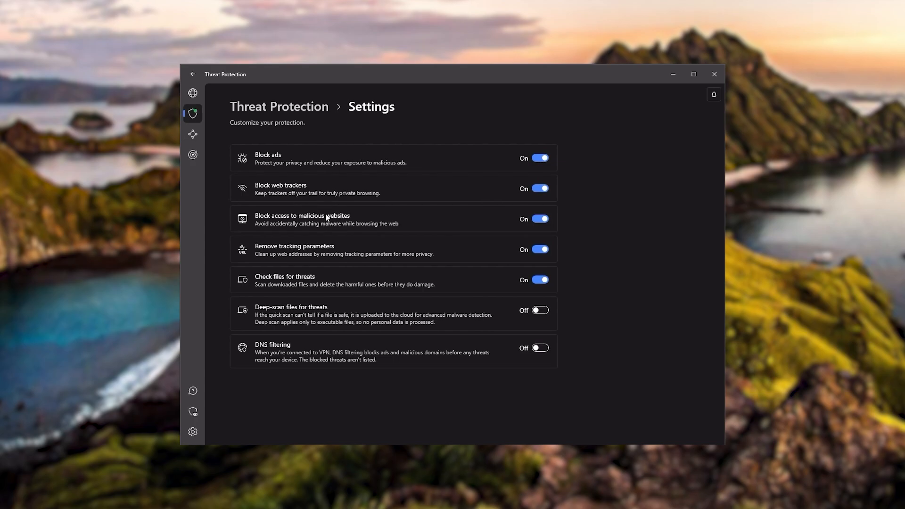
# Return from Threat Protection to NordVPN's server map and toggle the server list.
pyautogui.click(192, 93)
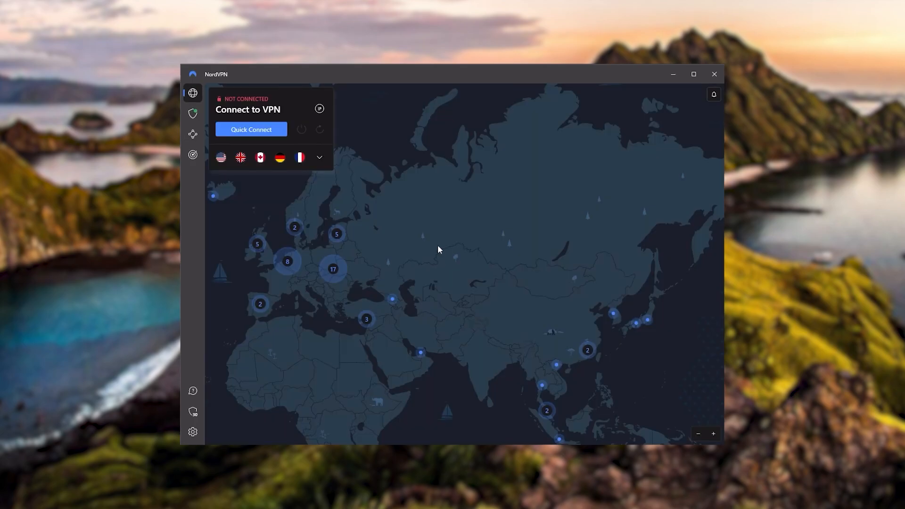
pyautogui.click(318, 157)
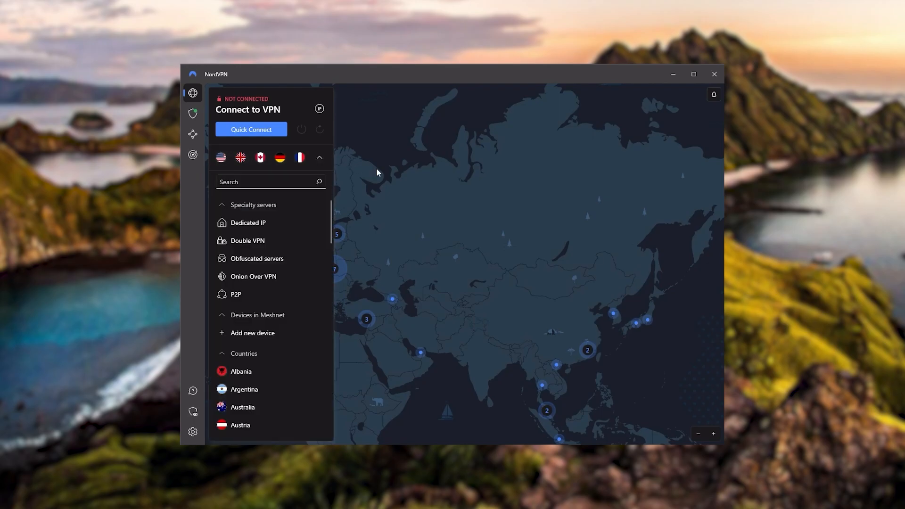
pyautogui.click(319, 157)
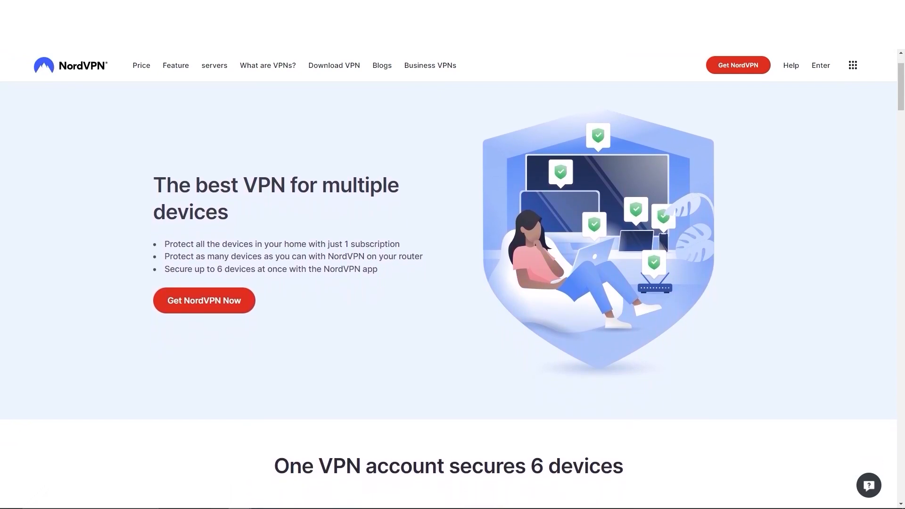
# Expand NordVPN's full list of specialty servers and countries beside the map.
pyautogui.scroll(-3)
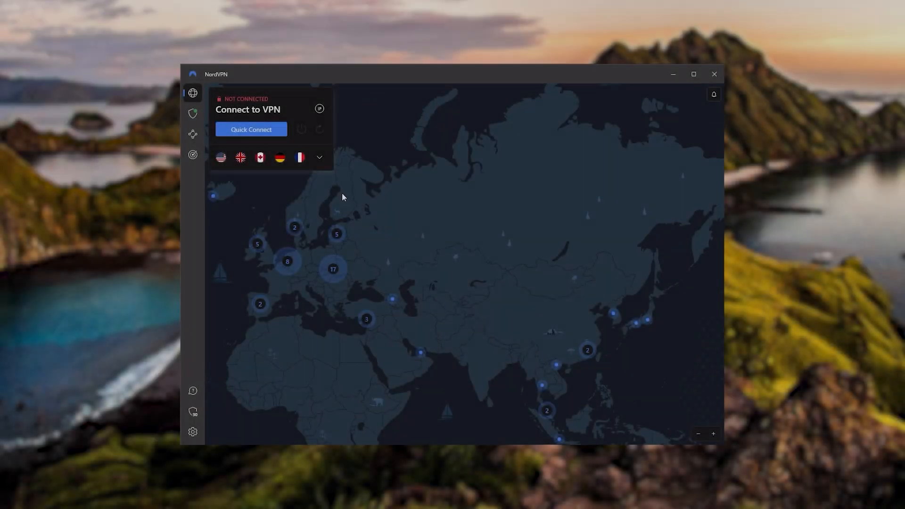
pyautogui.click(318, 157)
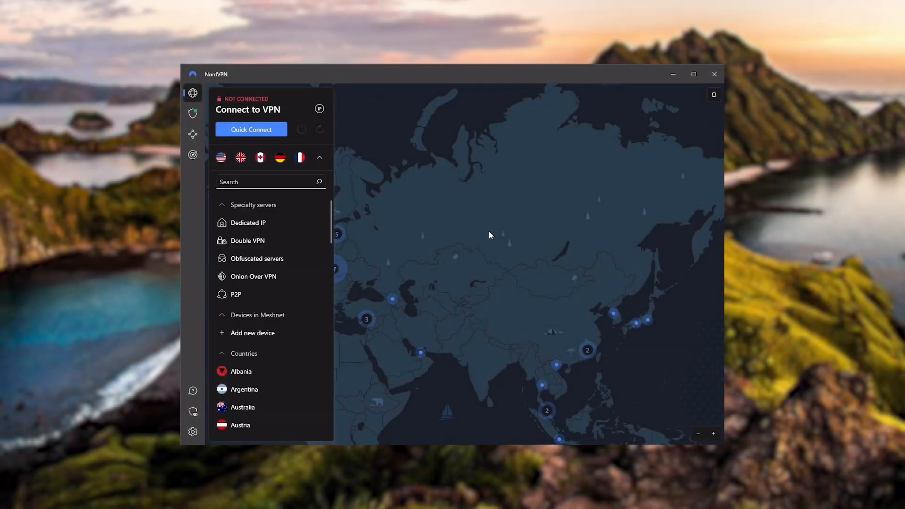
pyautogui.click(317, 157)
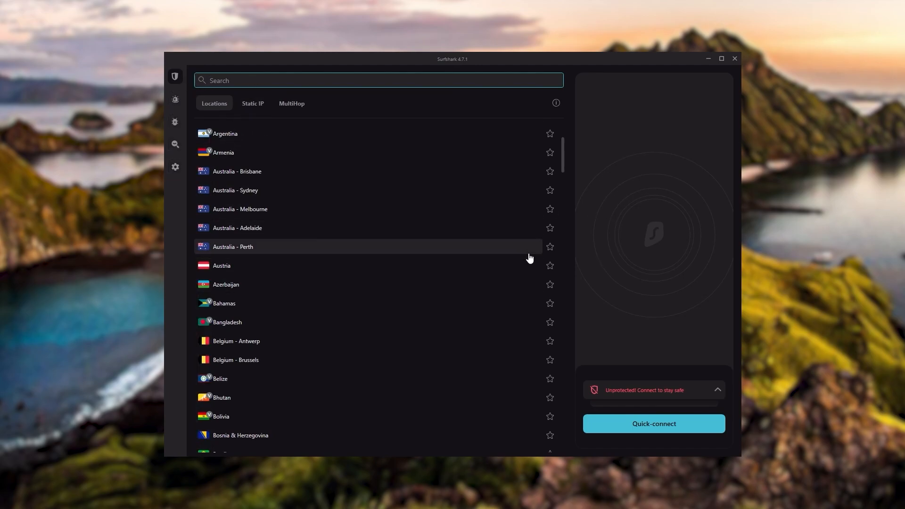
pyautogui.moveTo(503, 312)
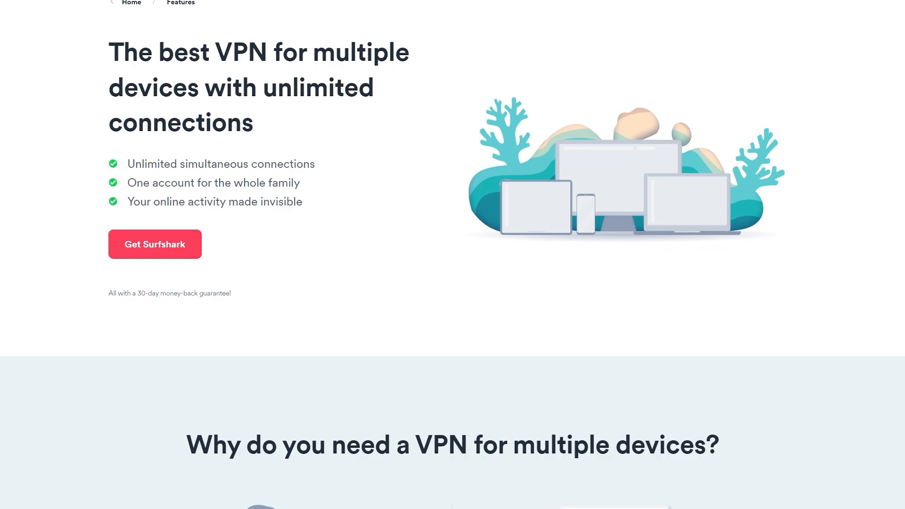
# Scroll Surfshark's Locations list past Brazil and Canada down to France and Germany.
pyautogui.scroll(-3)
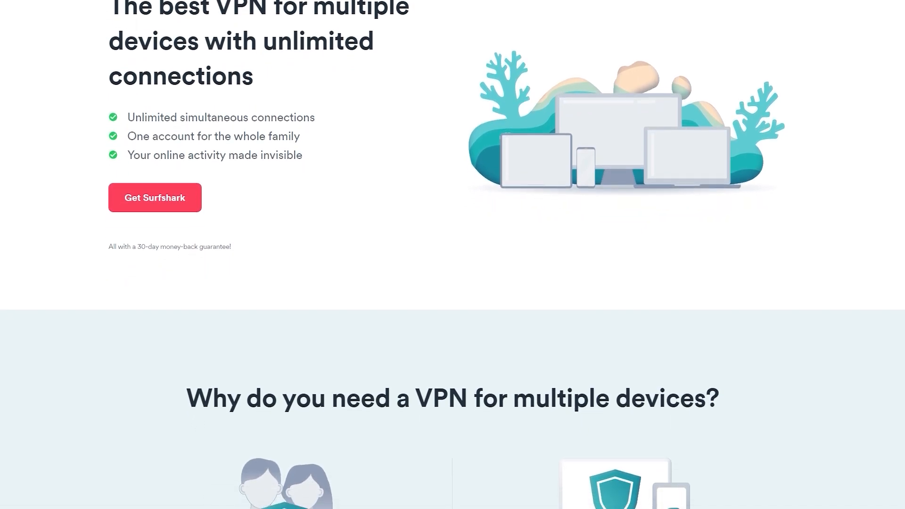
pyautogui.scroll(-3)
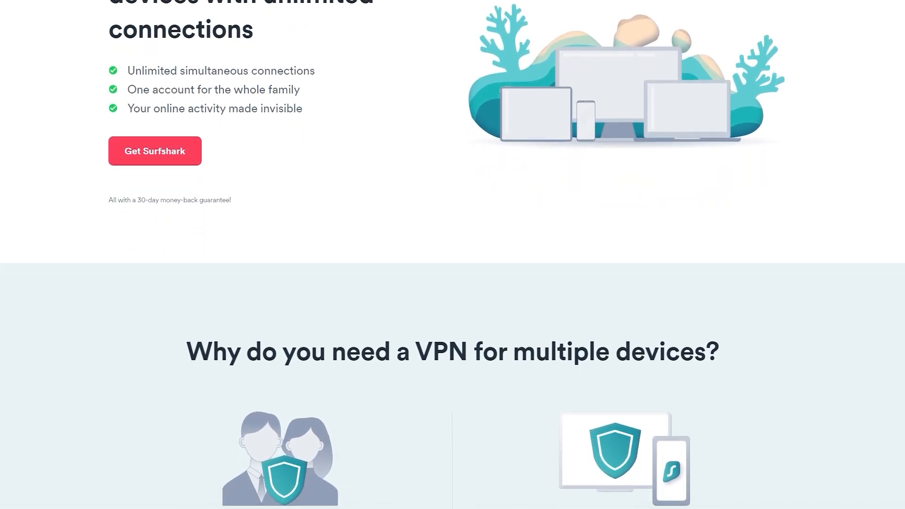
pyautogui.scroll(-3)
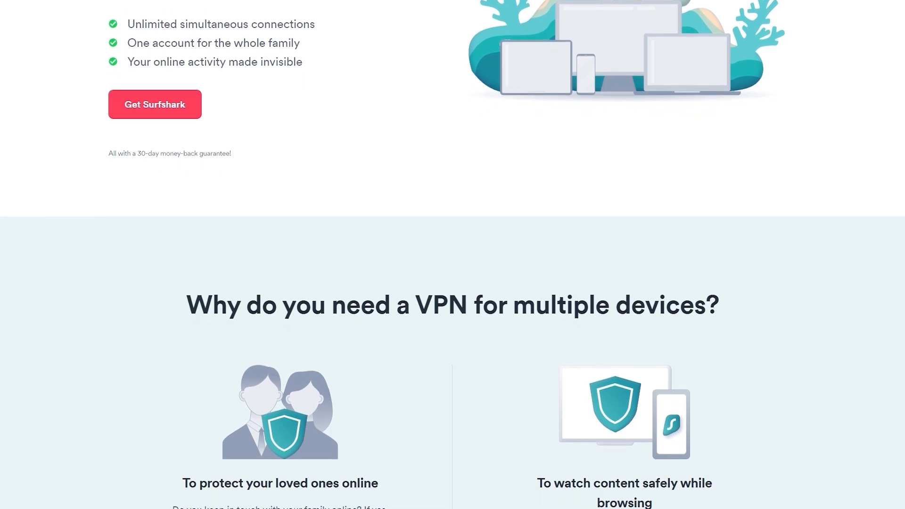
pyautogui.scroll(-3)
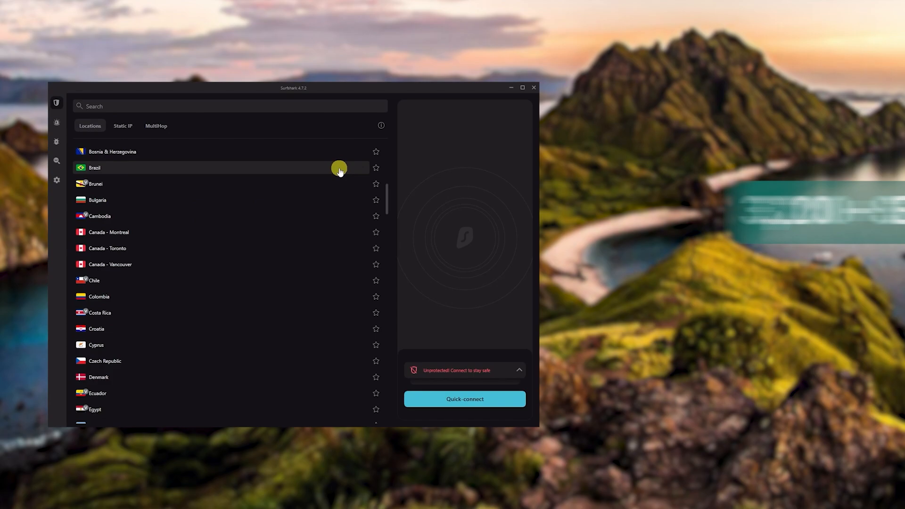
pyautogui.scroll(-3)
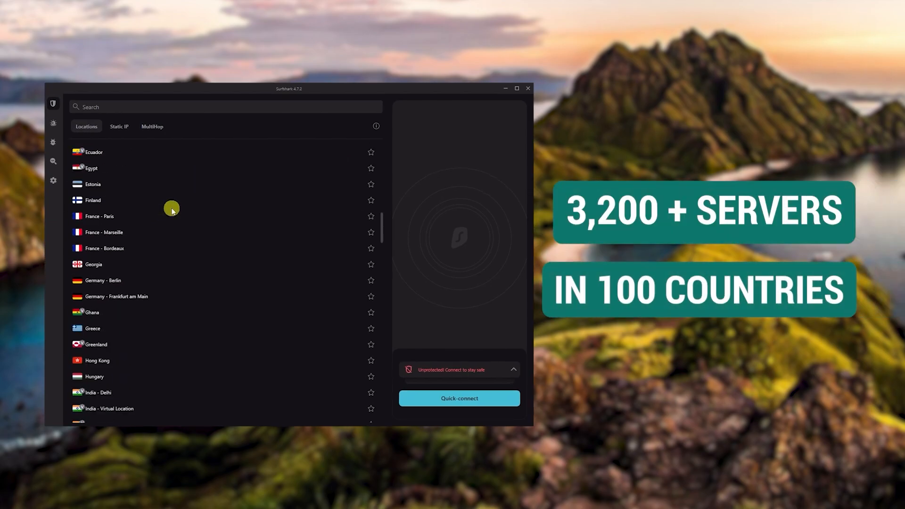
pyautogui.scroll(-3)
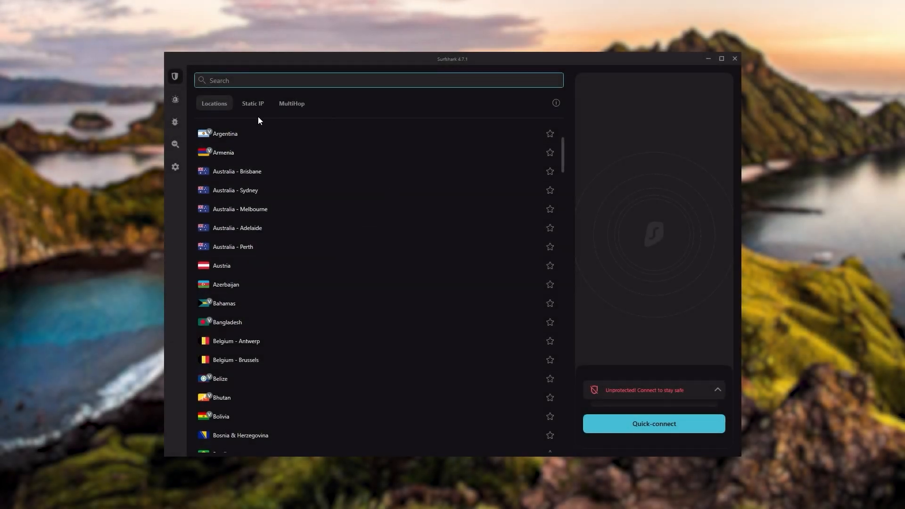
pyautogui.moveTo(176, 99)
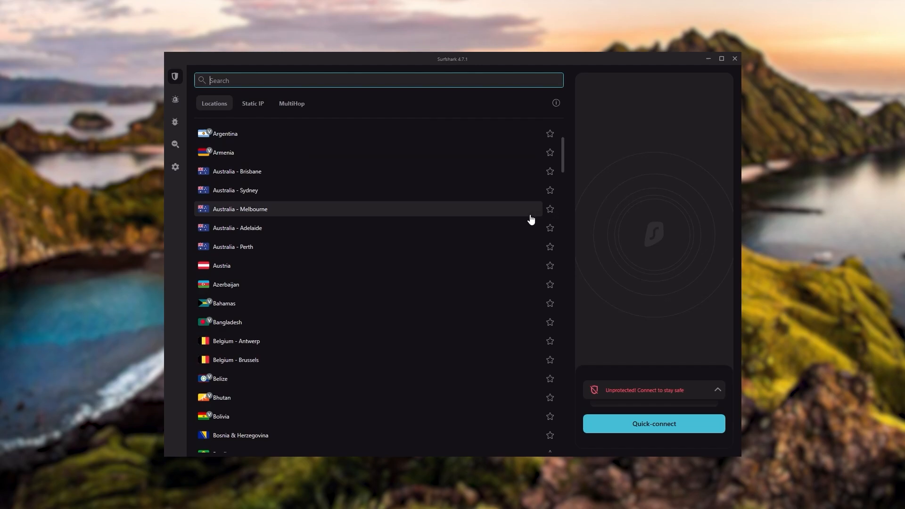
pyautogui.moveTo(504, 312)
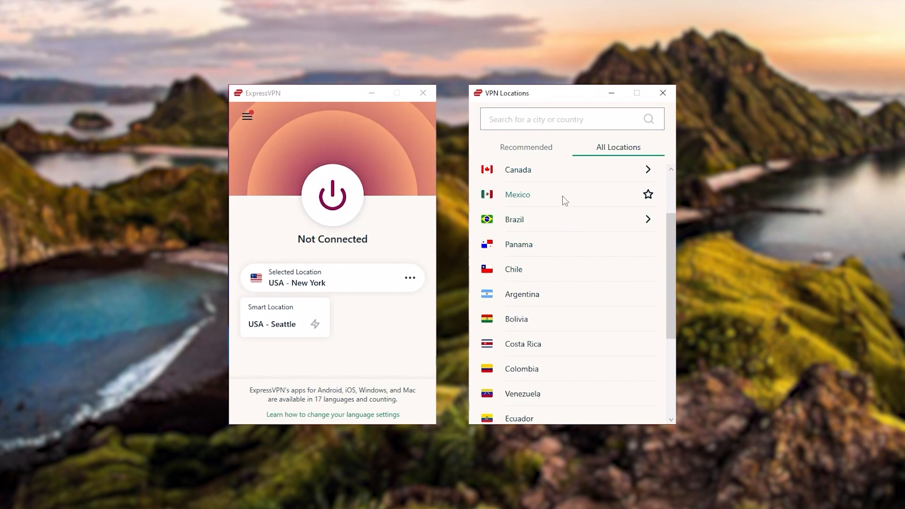
# Scroll ExpressVPN's All Locations list from Canada down to Europe's Germany and Spain.
pyautogui.scroll(-3)
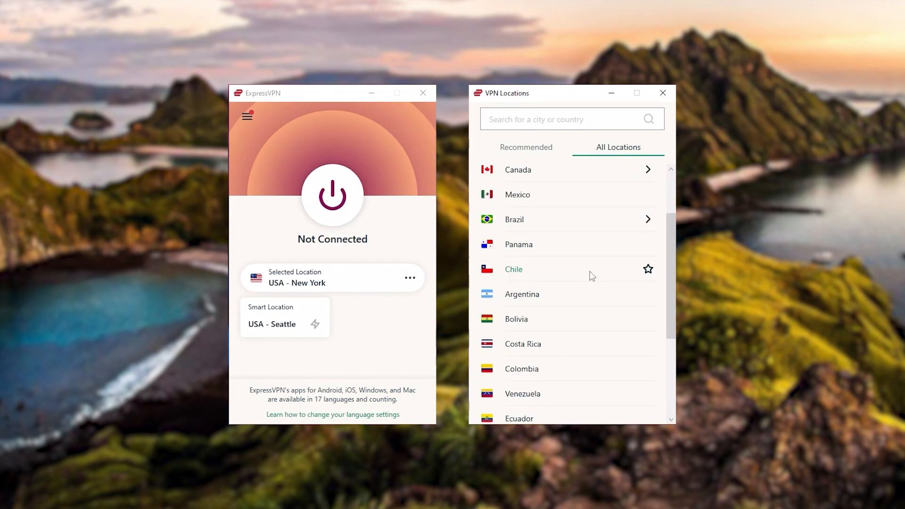
pyautogui.scroll(-3)
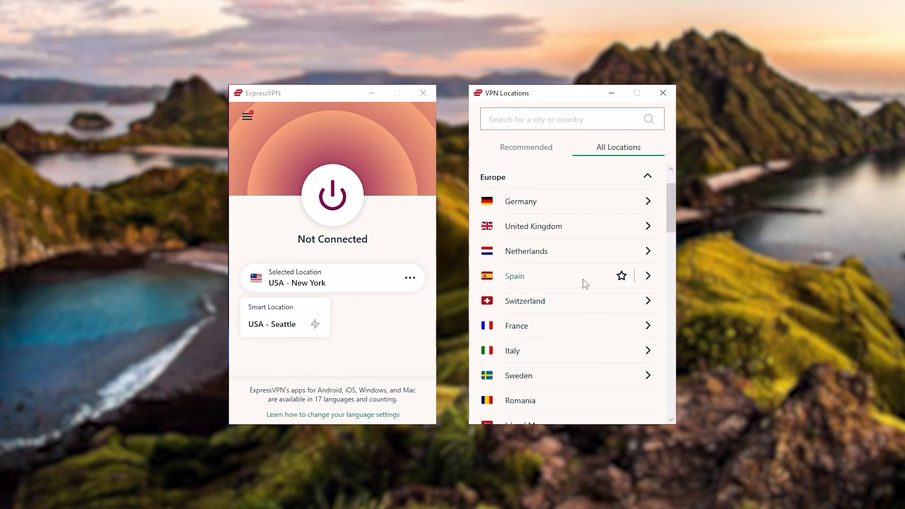
pyautogui.scroll(-3)
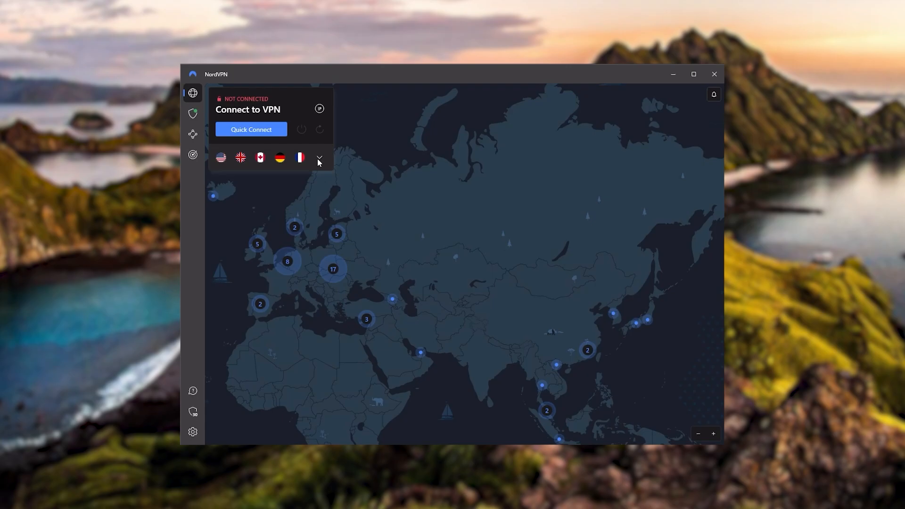
# Briefly expand and collapse NordVPN's server and country list.
pyautogui.click(318, 159)
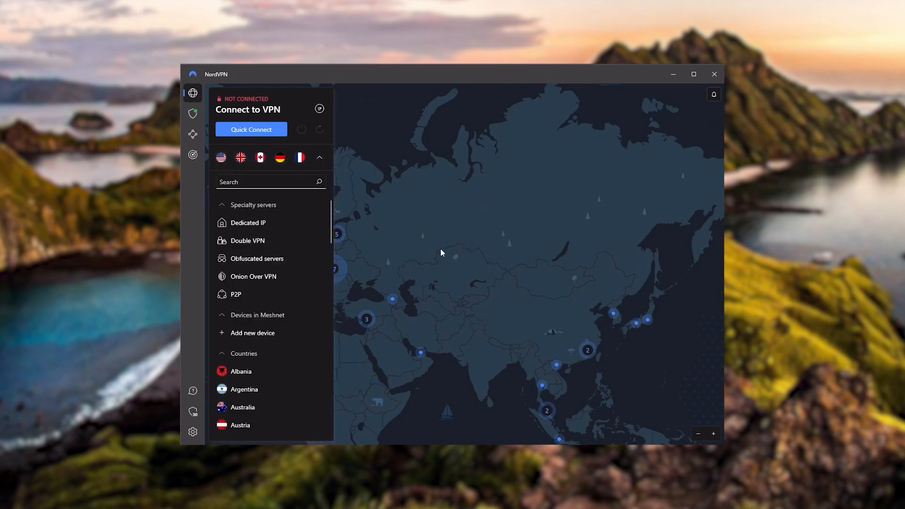
pyautogui.click(318, 158)
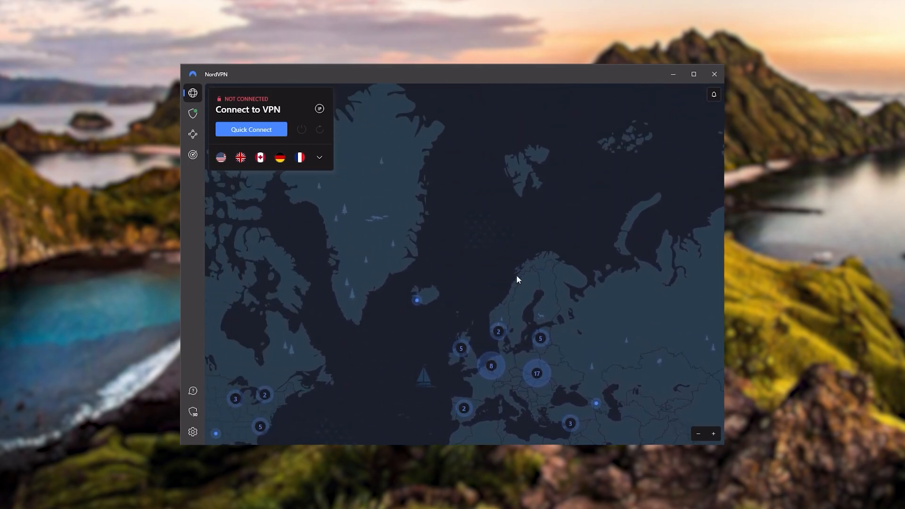
# Pan NordVPN's map northwest to Greenland, Iceland and the European clusters.
pyautogui.moveTo(518, 279); pyautogui.dragTo(423, 324)
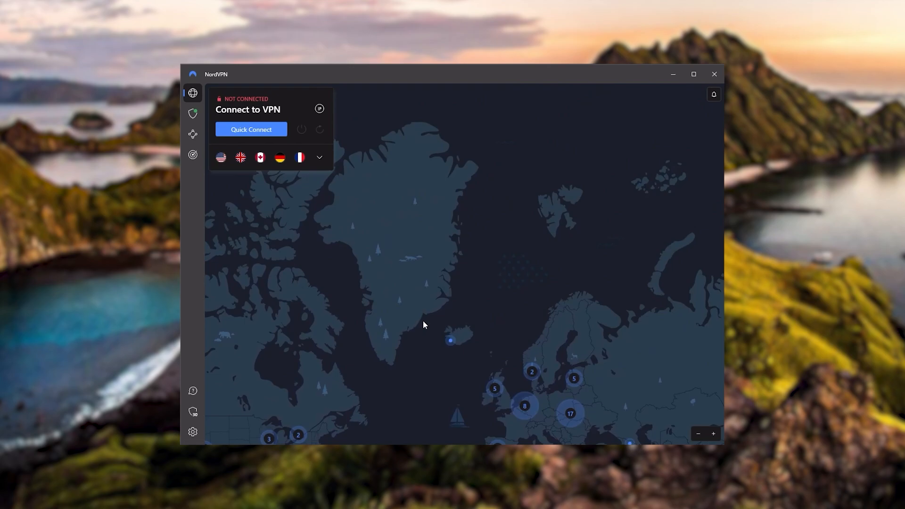
pyautogui.moveTo(424, 324); pyautogui.dragTo(377, 256)
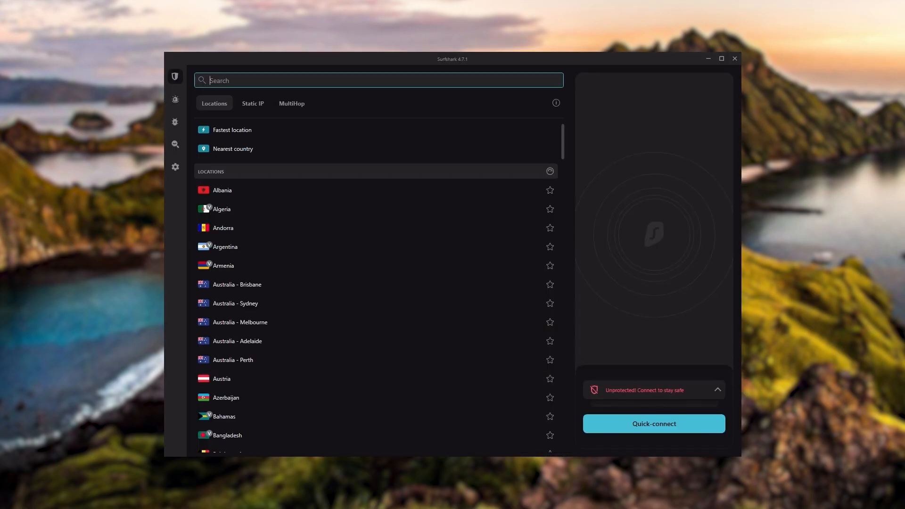
# Bring up the Surfshark Alert identity-protection page from the sidebar.
pyautogui.scroll(-3)
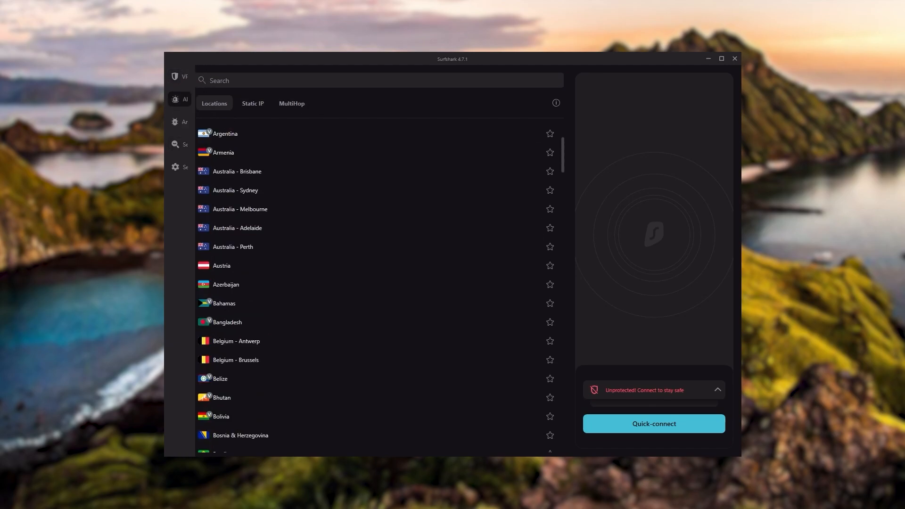
pyautogui.click(175, 99)
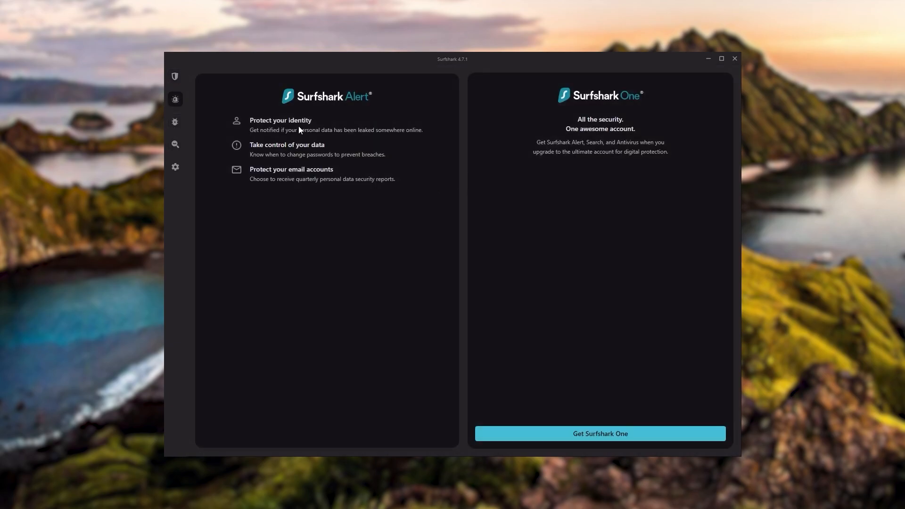
pyautogui.click(175, 77)
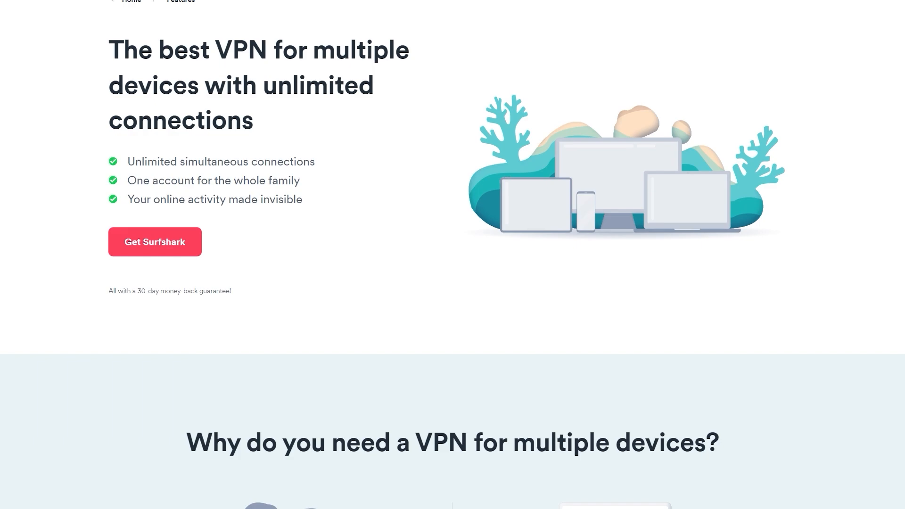
# Scroll down Surfshark's unlimited multi-device connections web page.
pyautogui.scroll(-3)
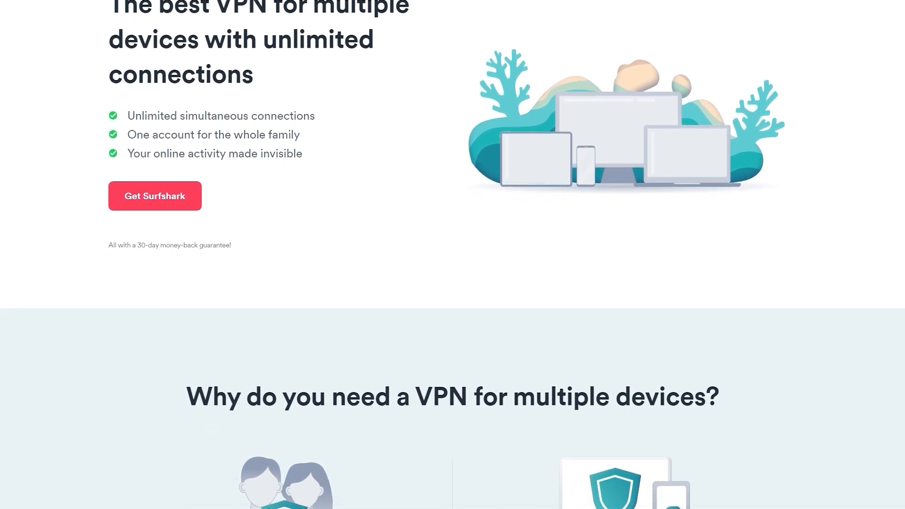
pyautogui.scroll(-3)
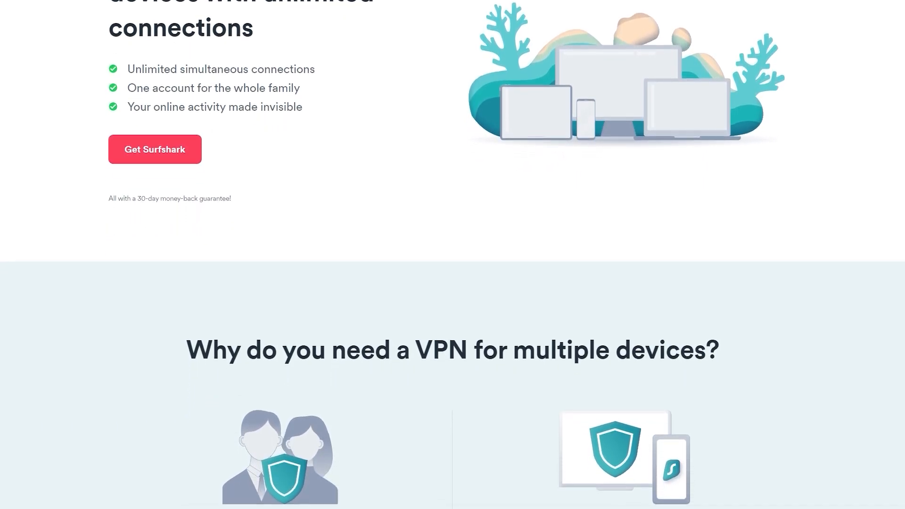